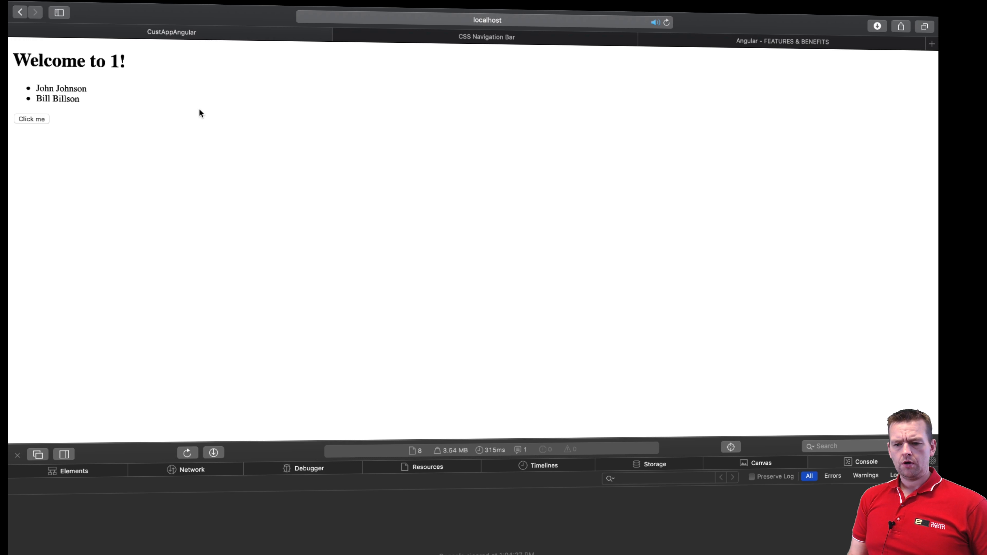
{"action": "mouse_move", "coordinate": [26, 48]}
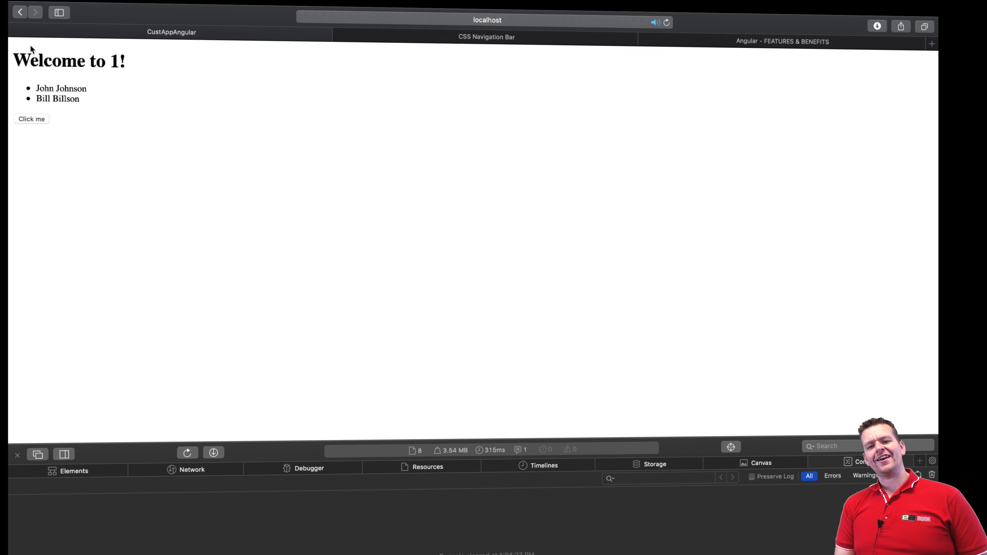
{"action": "mouse_move", "coordinate": [325, 169]}
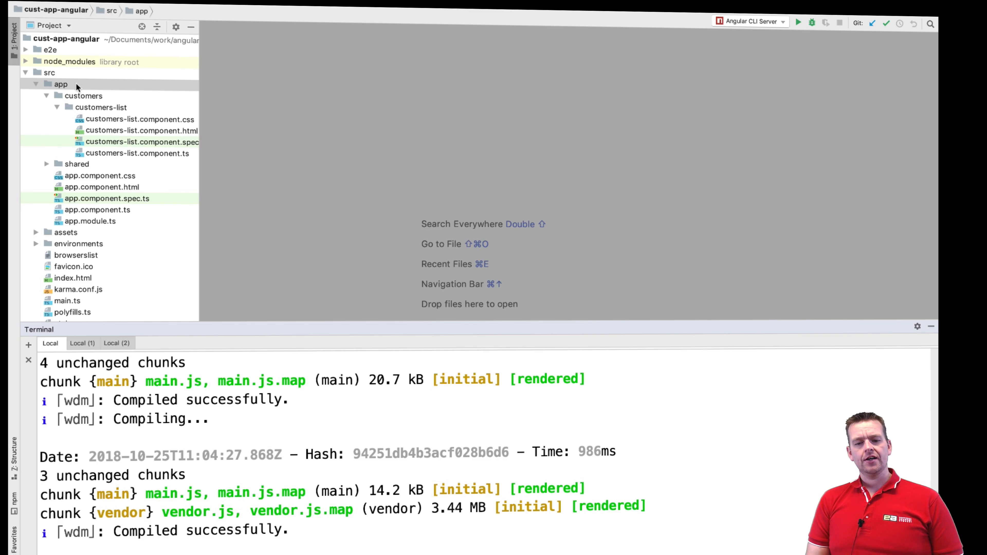
Run ng g c /shared/navbar in a new terminal to generate the navbar component.
{"action": "right_click", "coordinate": [60, 84]}
{"action": "type", "text": "ng g"}
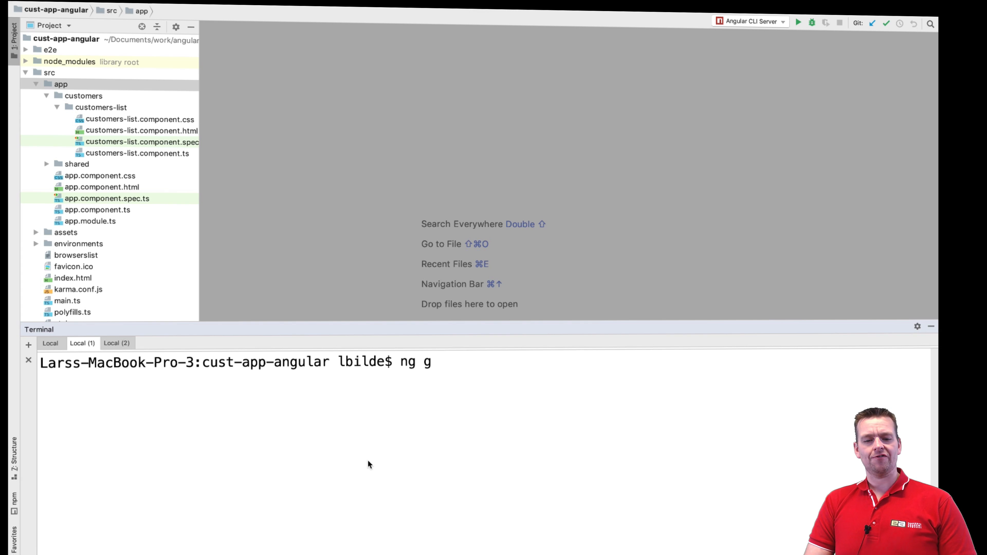
{"action": "type", "text": "c"}
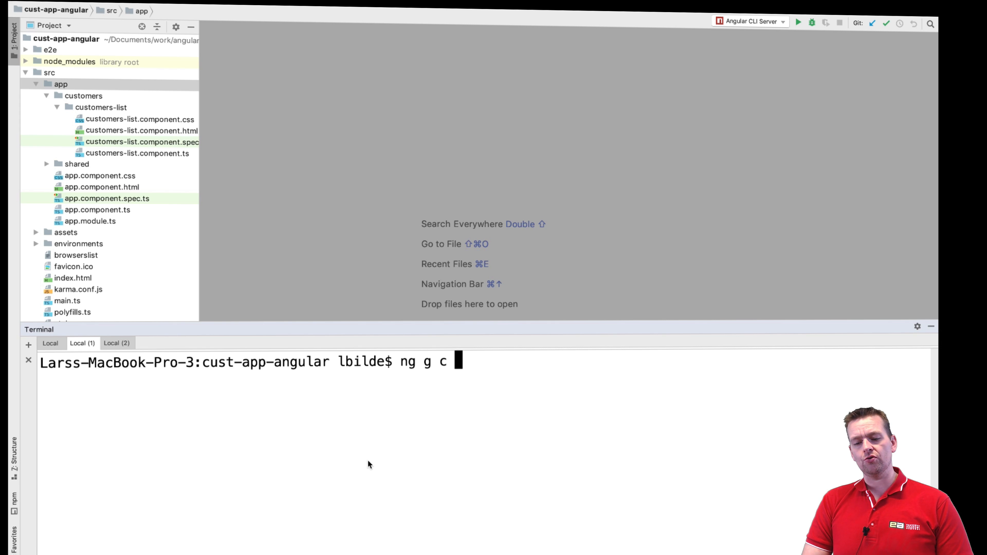
{"action": "type", "text": "/shared"}
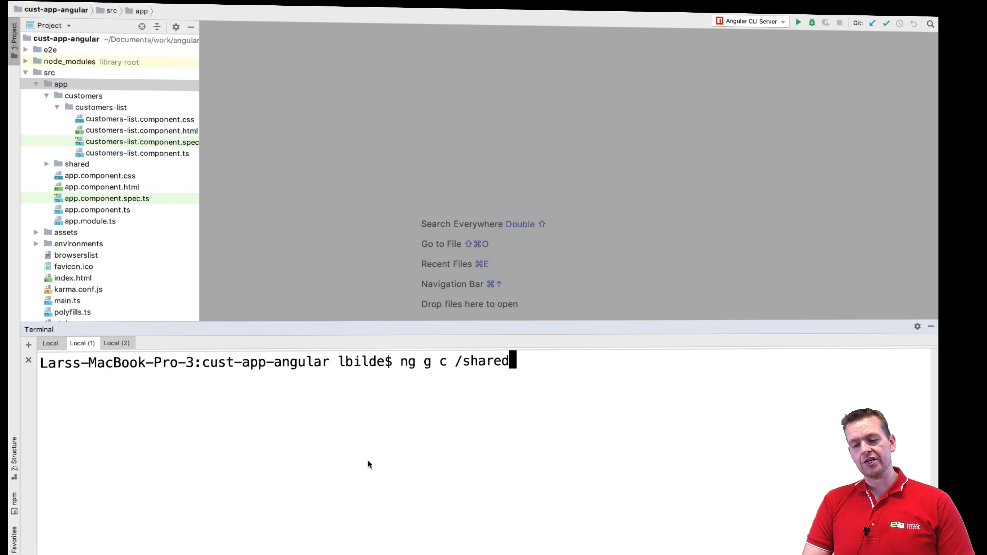
{"action": "type", "text": "/"}
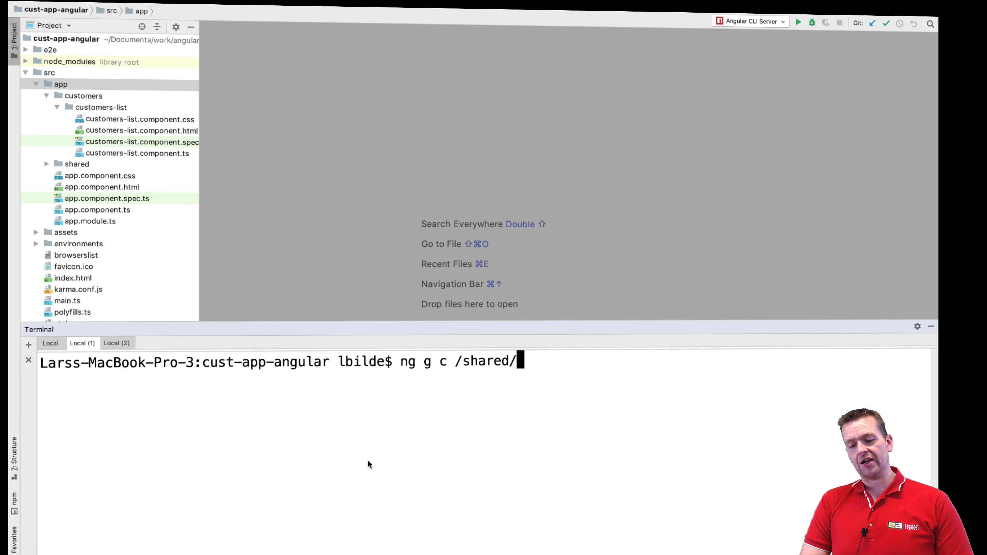
{"action": "type", "text": "na"}
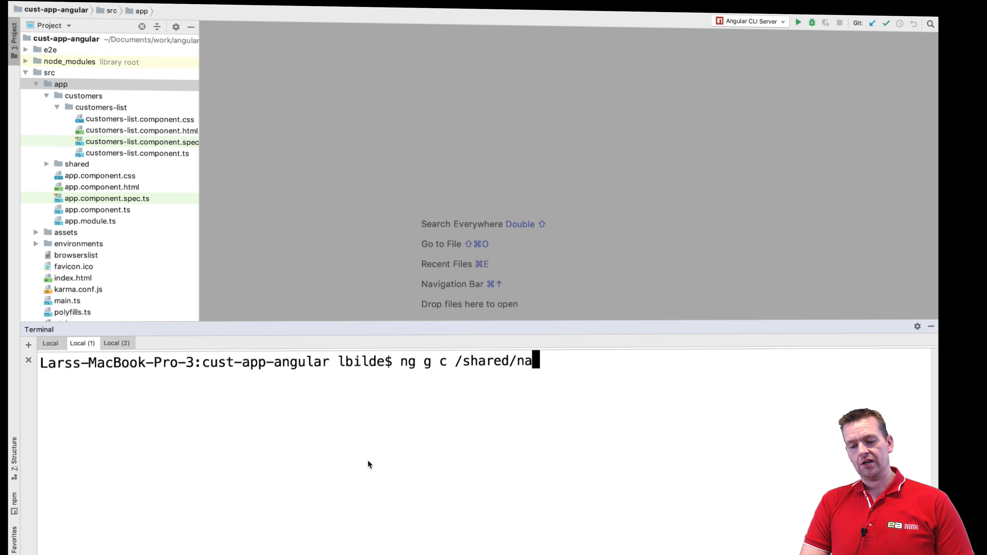
{"action": "type", "text": "vbar"}
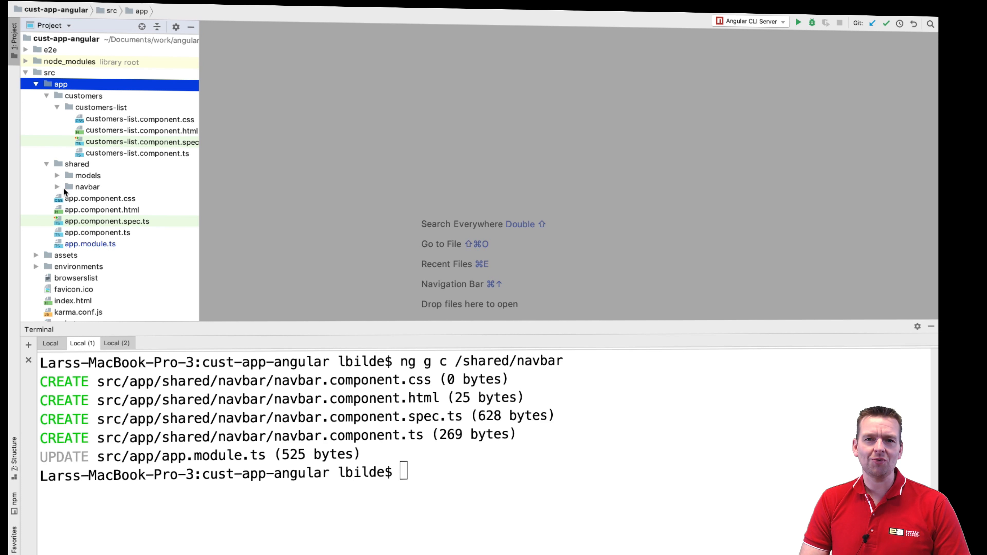
Bring the running localhost app in Safari to the front.
{"action": "left_click", "coordinate": [57, 187]}
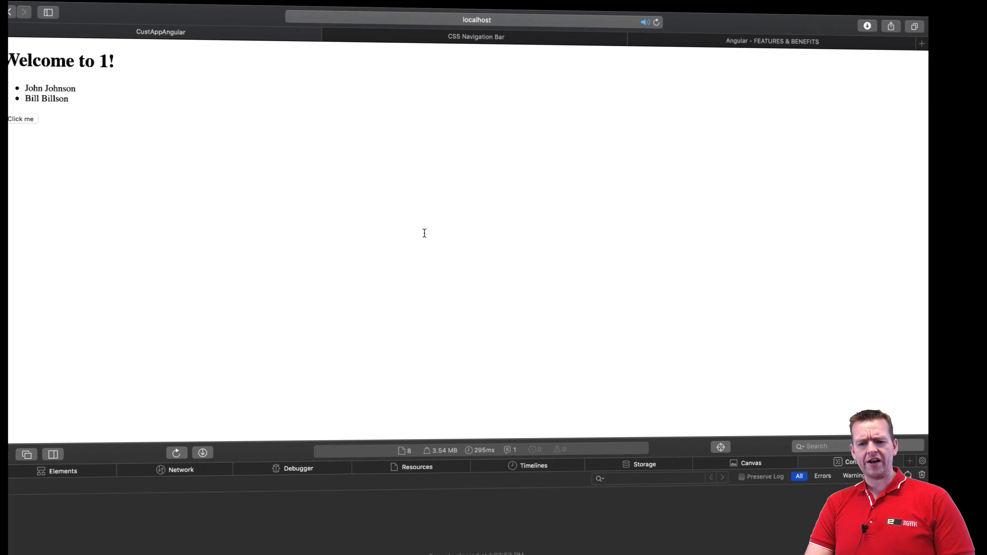
Copy the w3schools navigation bar ul markup into navbar.component.html.
{"action": "left_click", "coordinate": [476, 37]}
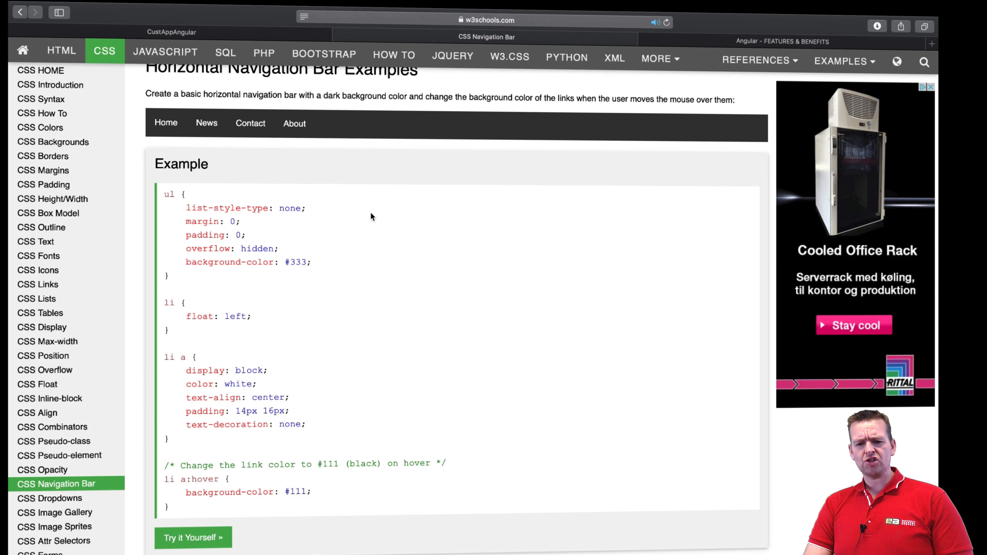
{"action": "mouse_move", "coordinate": [330, 240]}
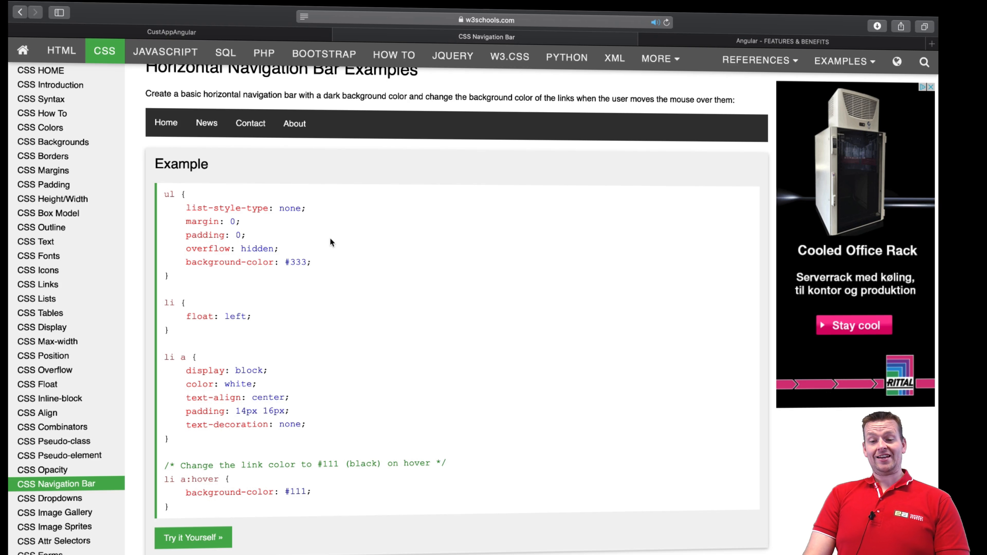
{"action": "left_click", "coordinate": [193, 538]}
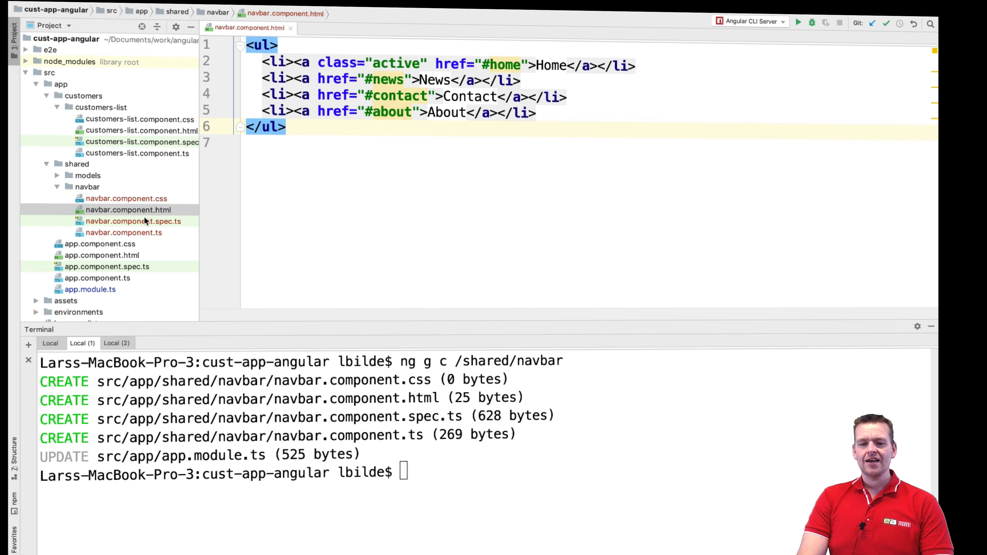
Rename the navbar links to Customers, Orders, More... and delete the About item.
{"action": "left_click", "coordinate": [125, 198]}
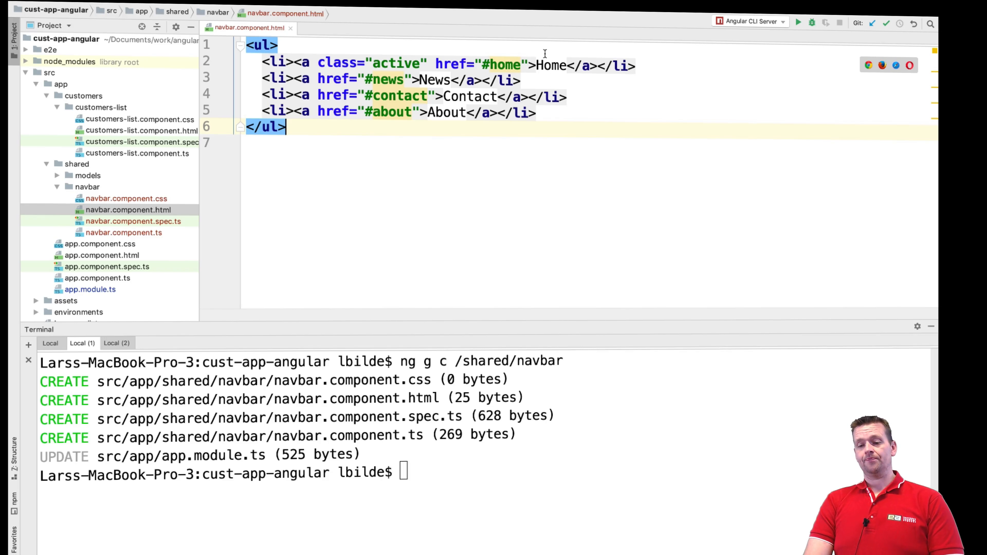
{"action": "type", "text": "Customers"}
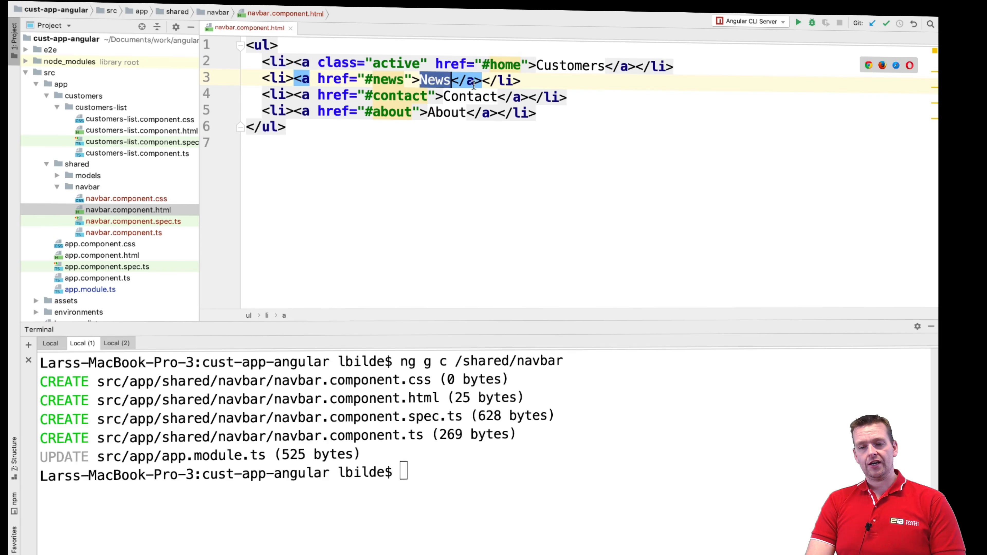
{"action": "type", "text": "Orders"}
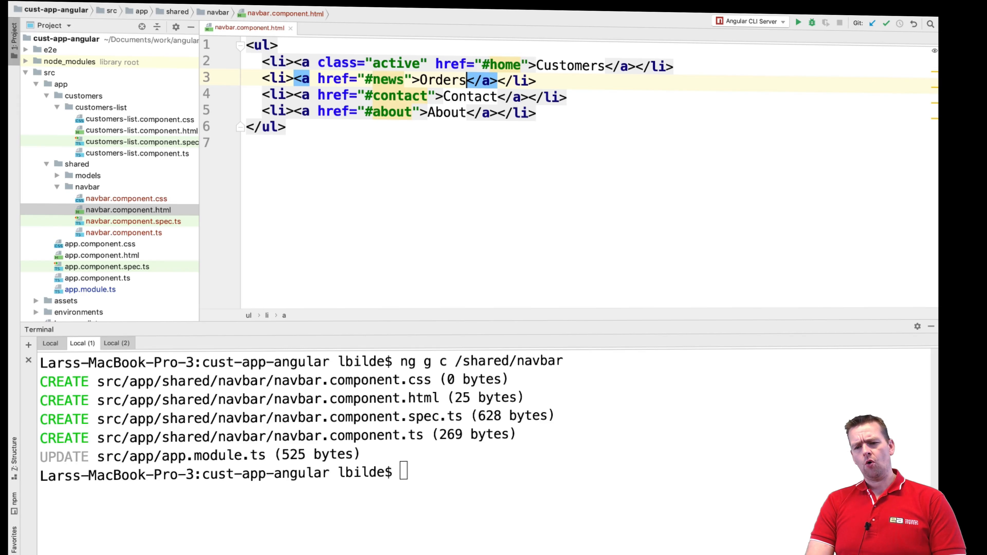
{"action": "type", "text": "More."}
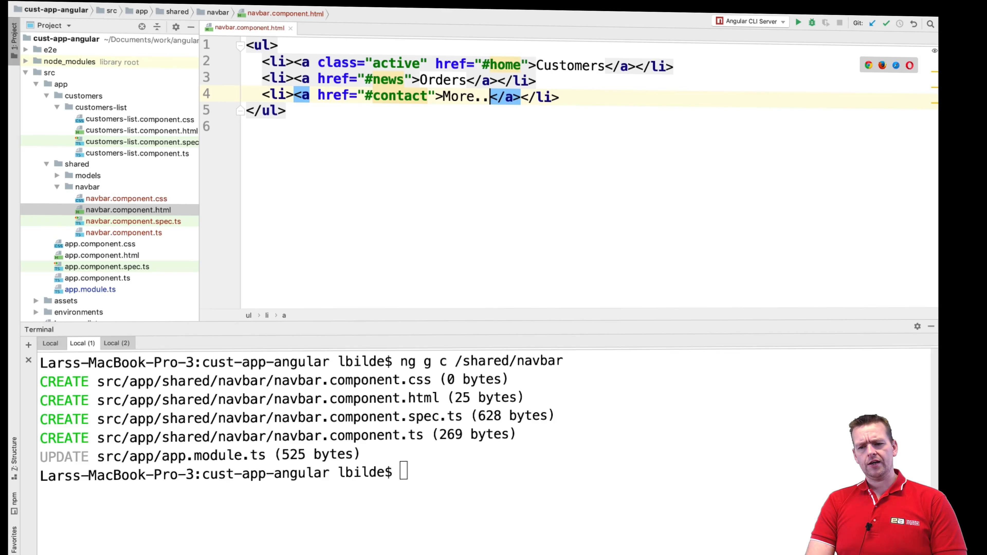
{"action": "type", "text": "."}
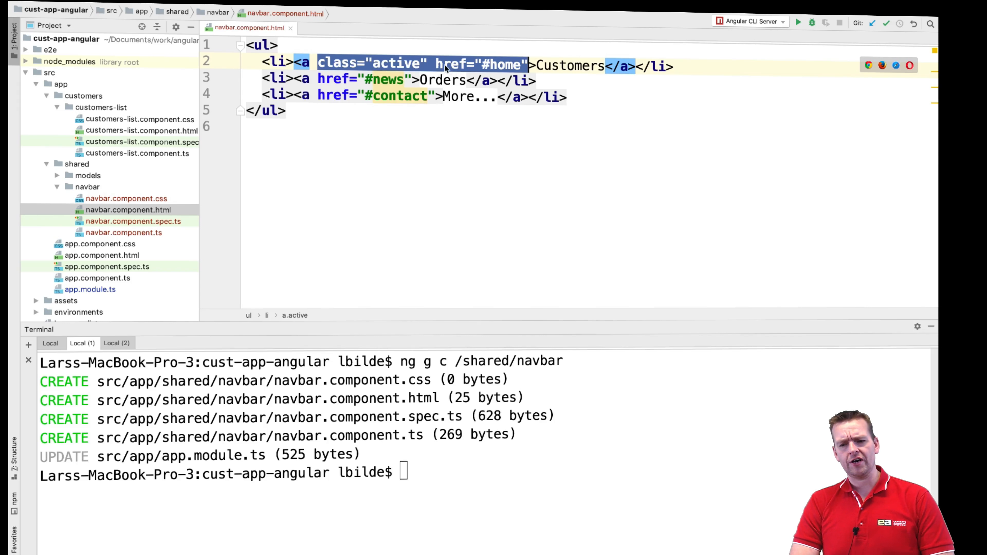
{"action": "key", "text": "Delete"}
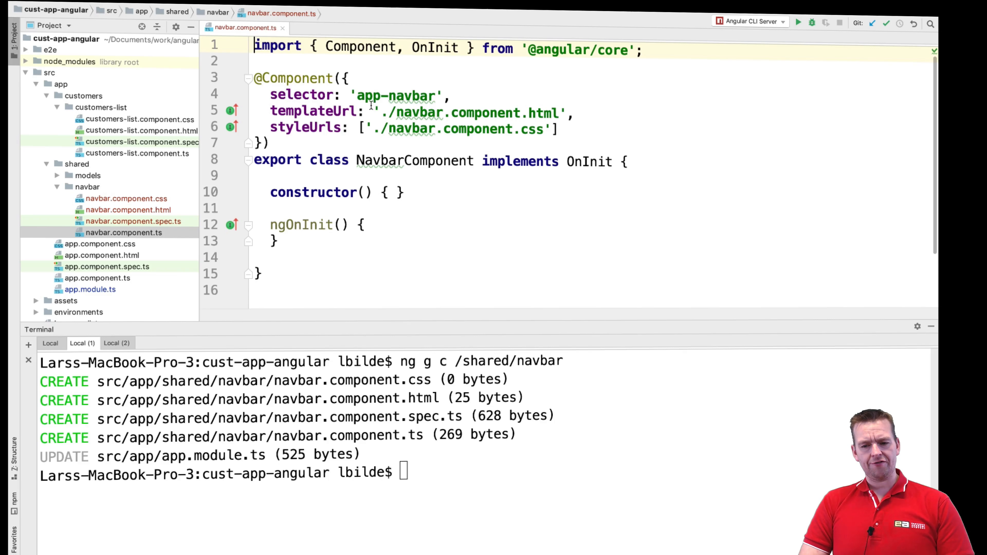
Select the app-navbar selector in navbar.component.ts.
{"action": "double_click", "coordinate": [396, 95]}
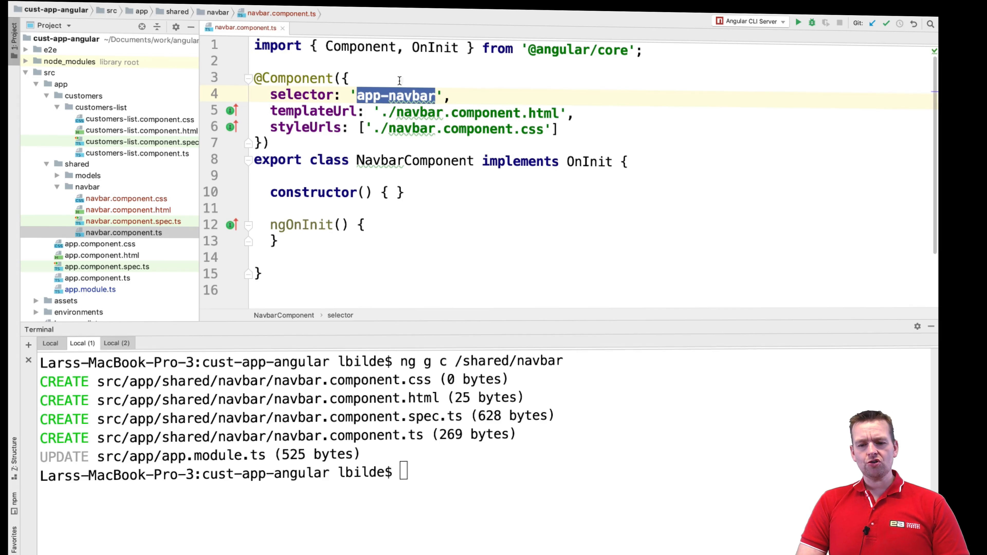
{"action": "mouse_move", "coordinate": [164, 263]}
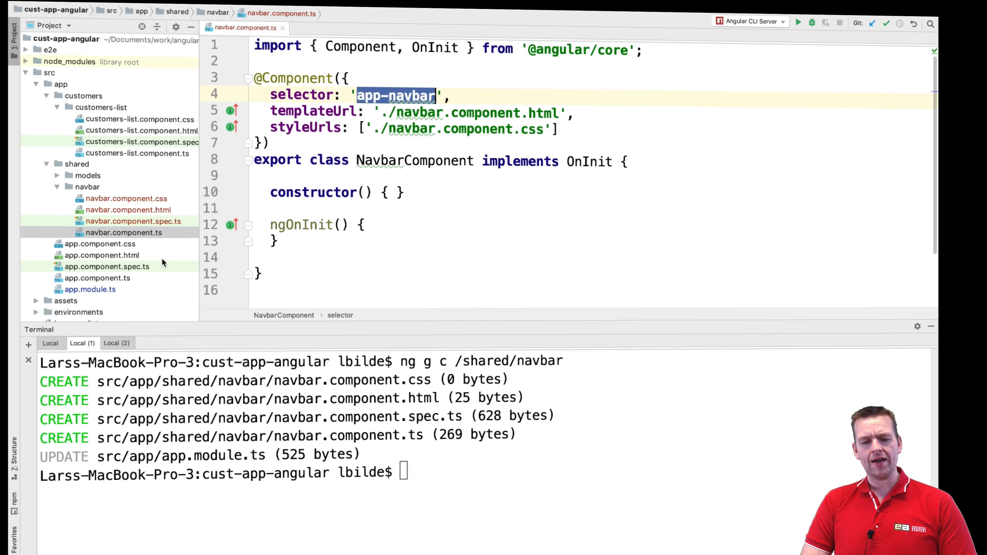
{"action": "mouse_move", "coordinate": [126, 256]}
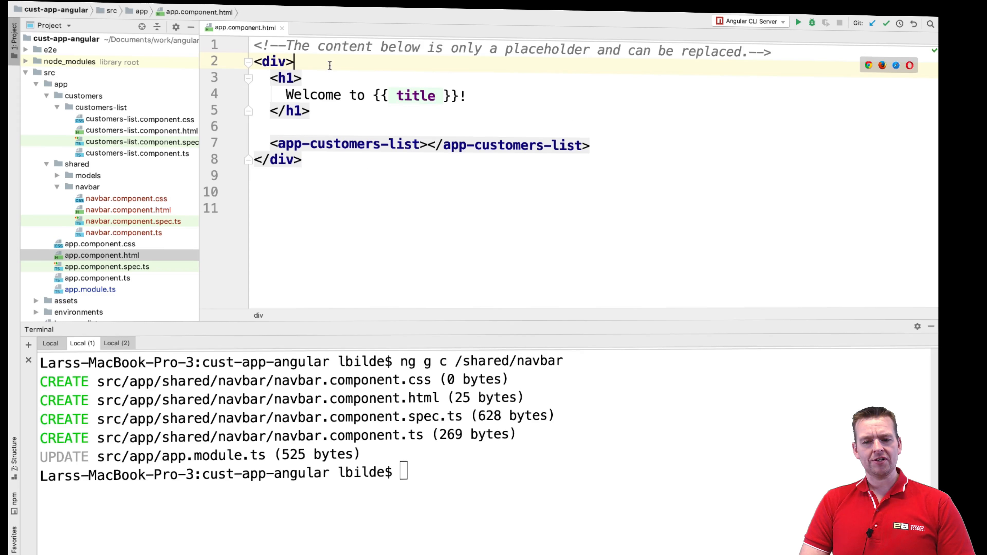
Insert <app-navbar></app-navbar> above the <h1> in app.component.html.
{"action": "type", "text": "app-navbar"}
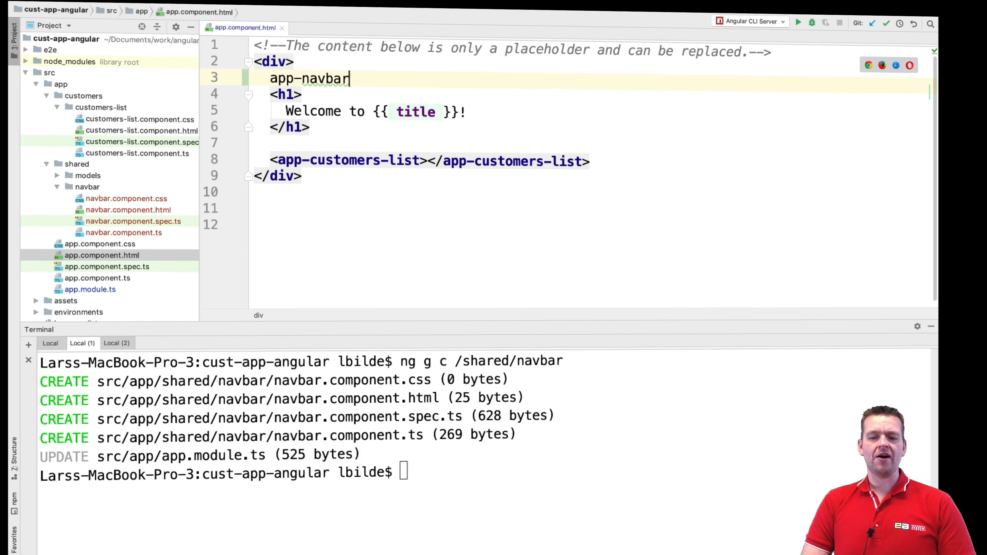
{"action": "key", "text": "Backspace"}
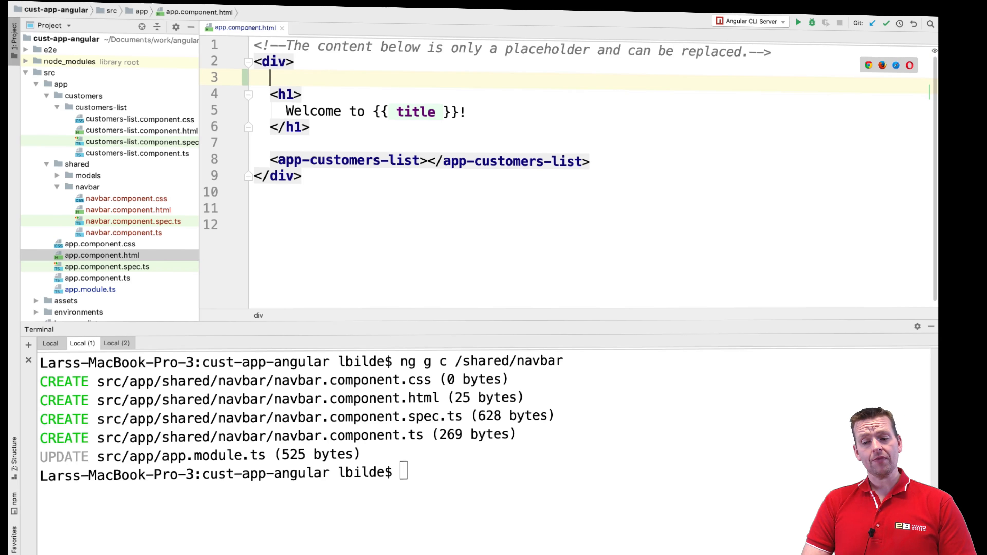
{"action": "type", "text": "<app-navbar></app-navbar>"}
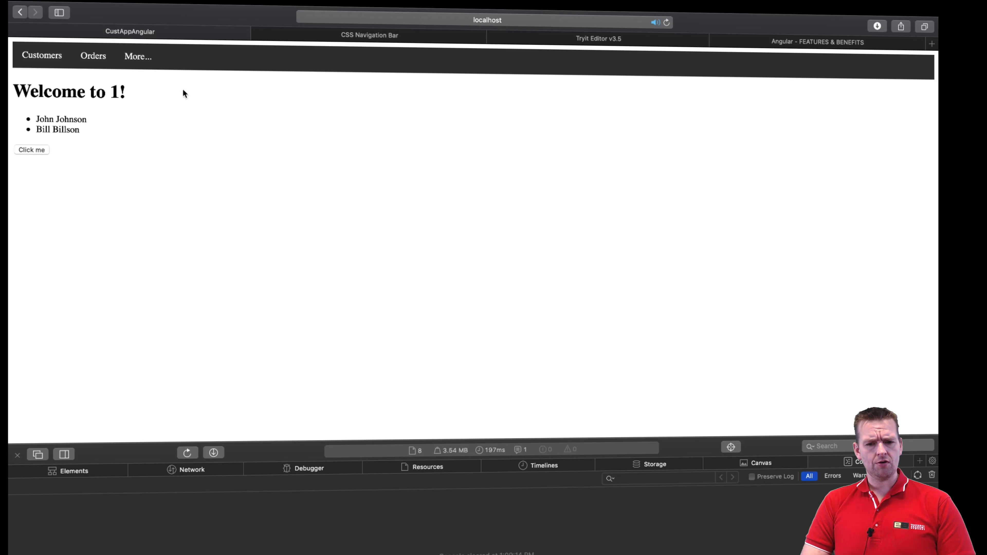
{"action": "mouse_move", "coordinate": [156, 102]}
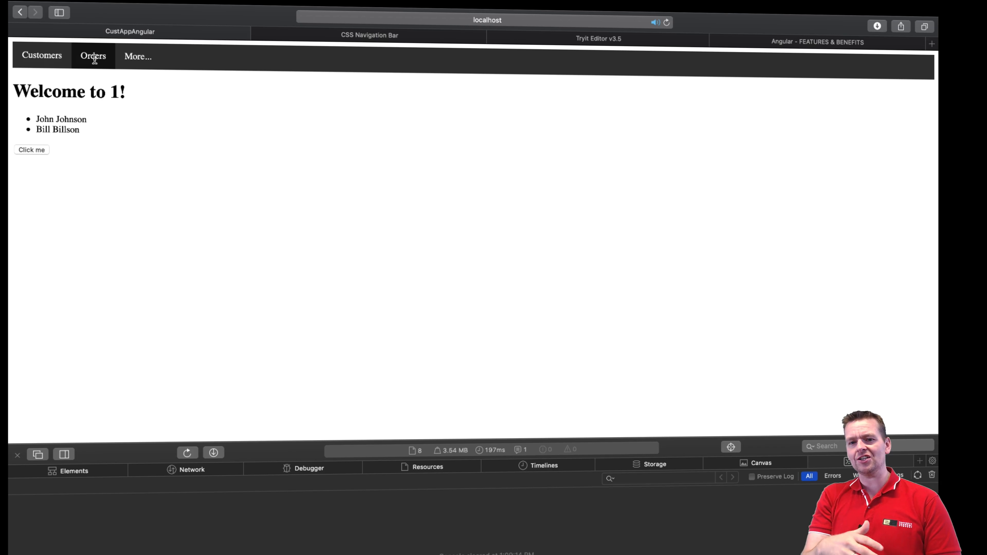
{"action": "mouse_move", "coordinate": [268, 210]}
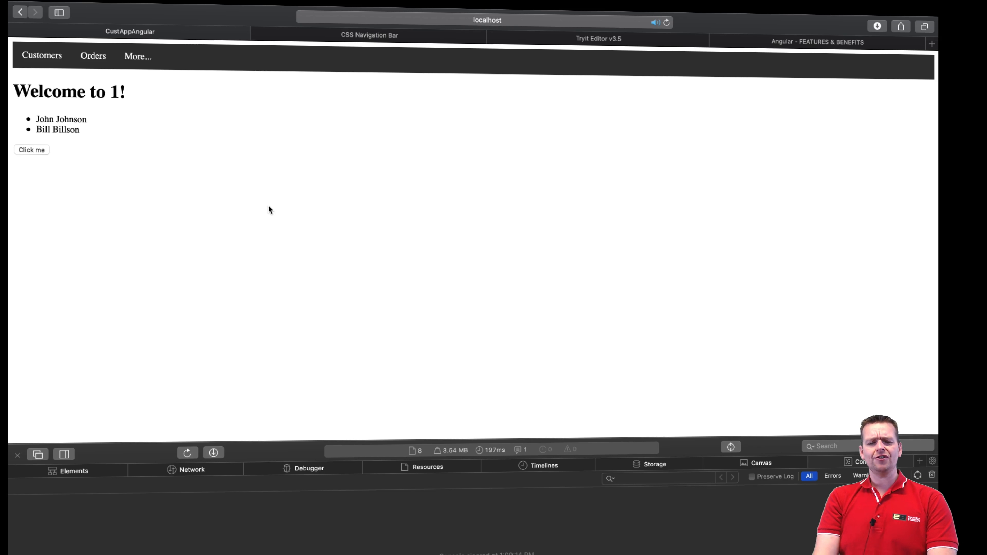
{"action": "mouse_move", "coordinate": [10, 217]}
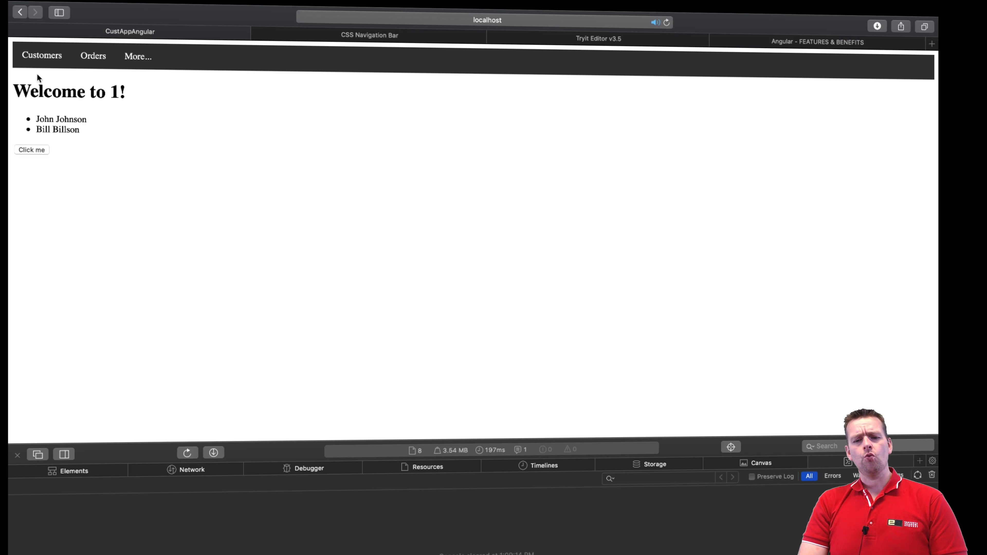
{"action": "mouse_move", "coordinate": [285, 295]}
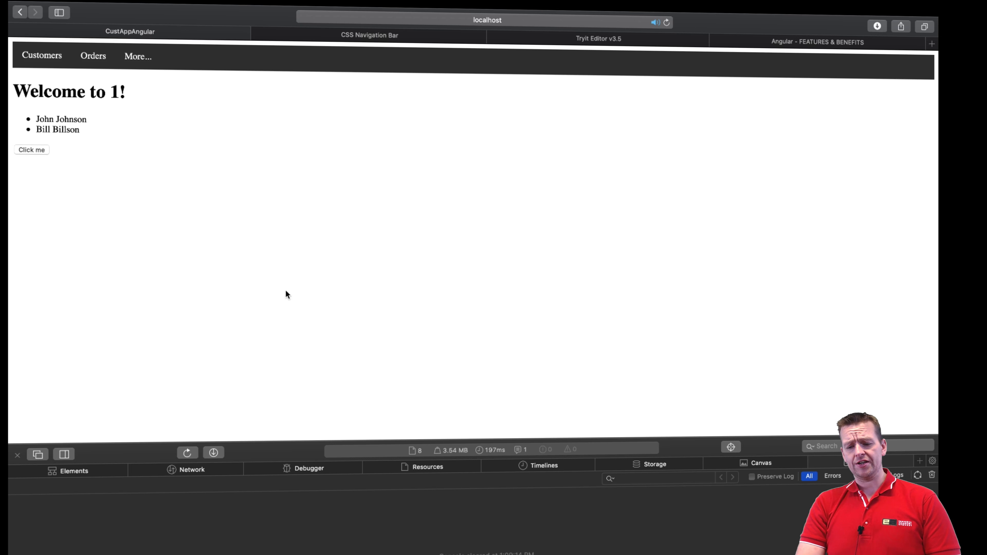